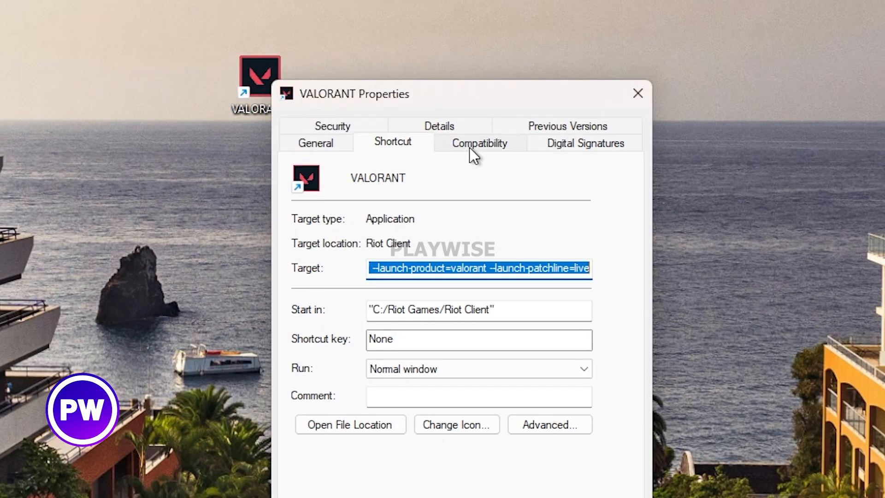
Step: Tick Disable fullscreen optimizations and Run as administrator on the VALORANT shortcut's Compatibility tab
left_click(478, 143)
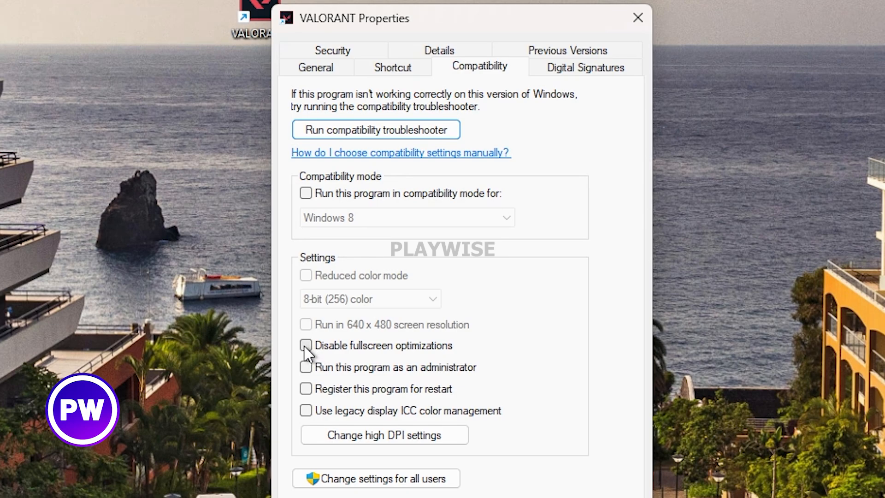
left_click(305, 344)
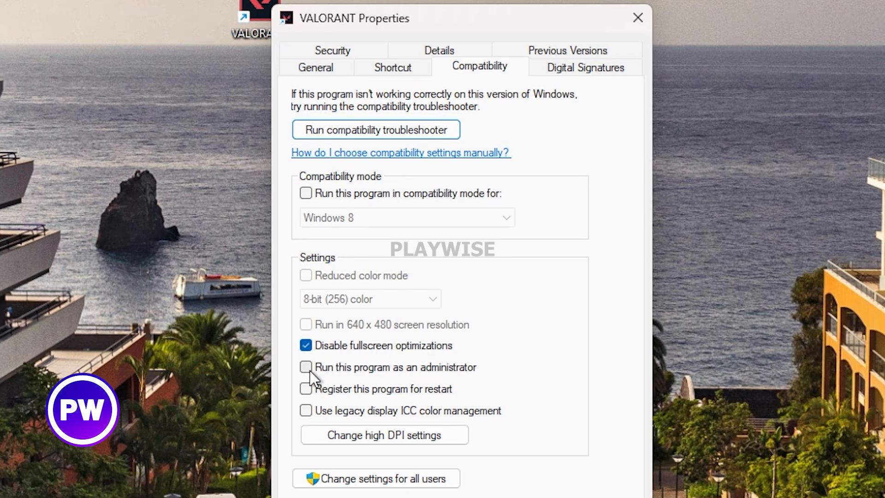
left_click(305, 367)
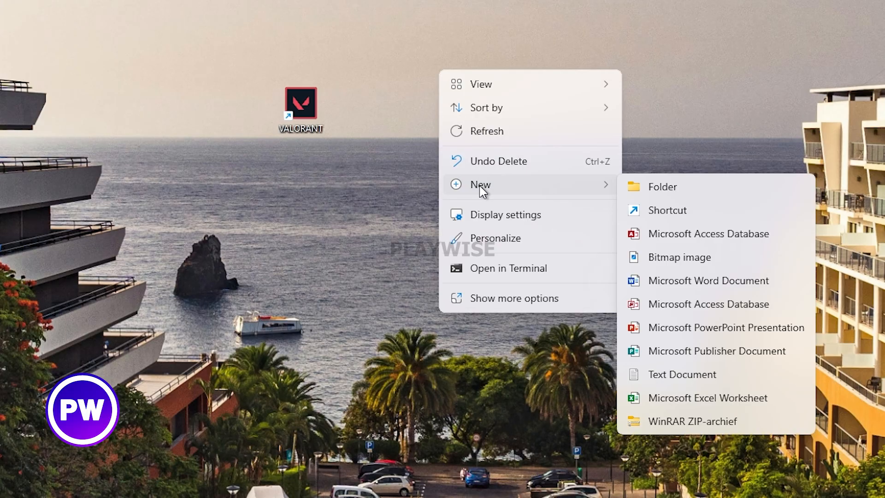
Step: Start a new desktop shortcut and browse to VALORANT.exe in Riot Games\VALORANT\live as its target
left_click(667, 210)
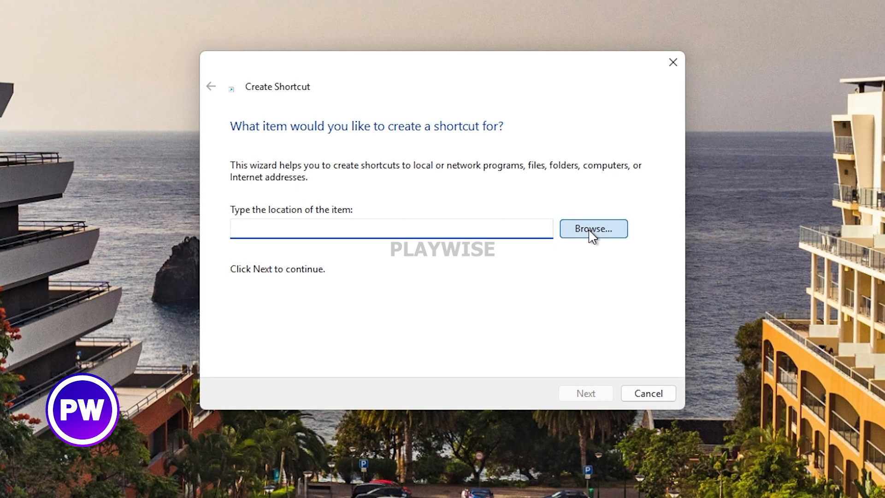
left_click(592, 229)
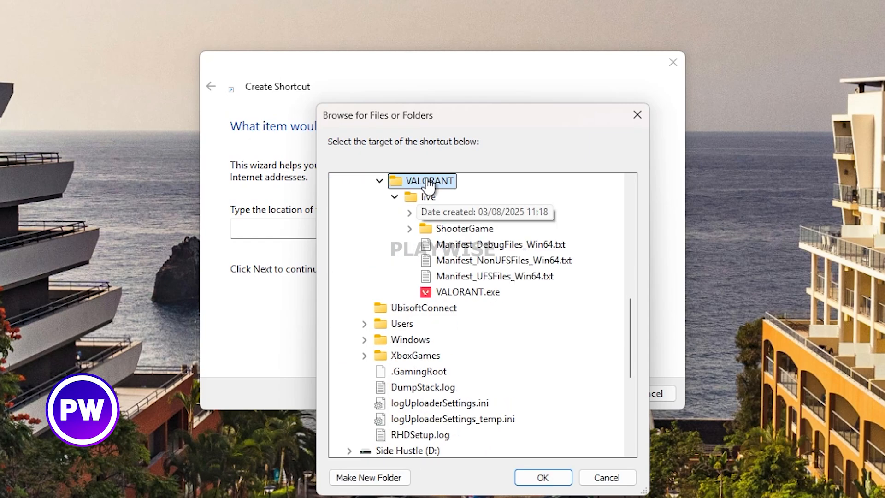
mouse_move(467, 291)
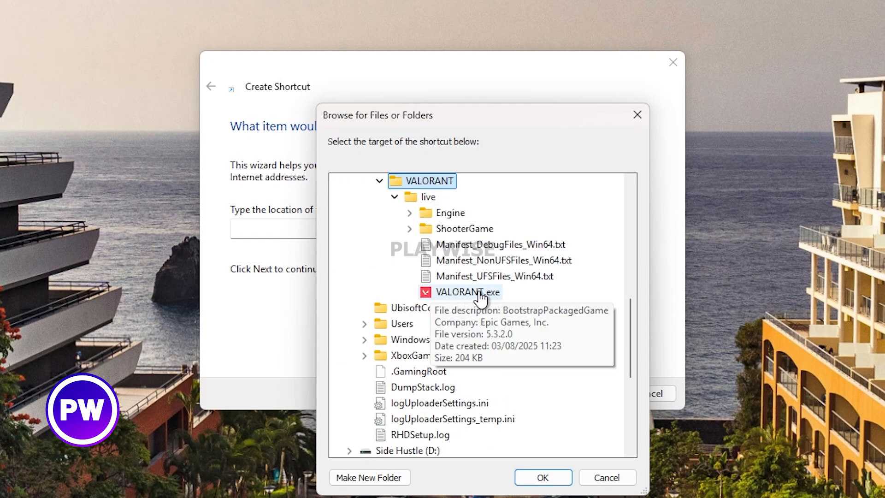
left_click(542, 477)
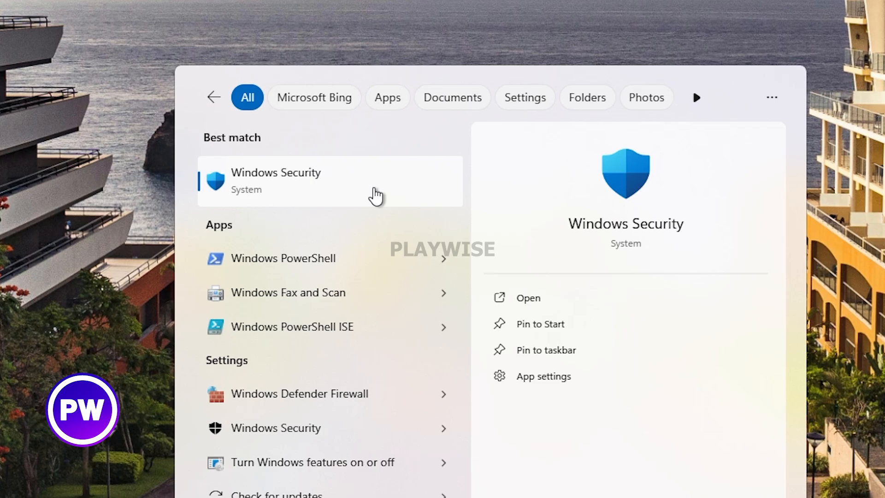
mouse_move(290, 191)
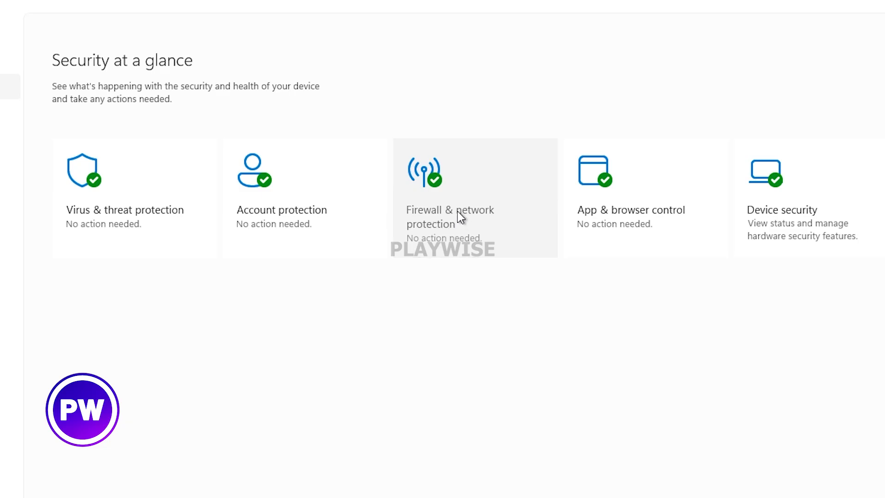
Step: Go to Firewall & network protection and open Allow an app through firewall
left_click(450, 217)
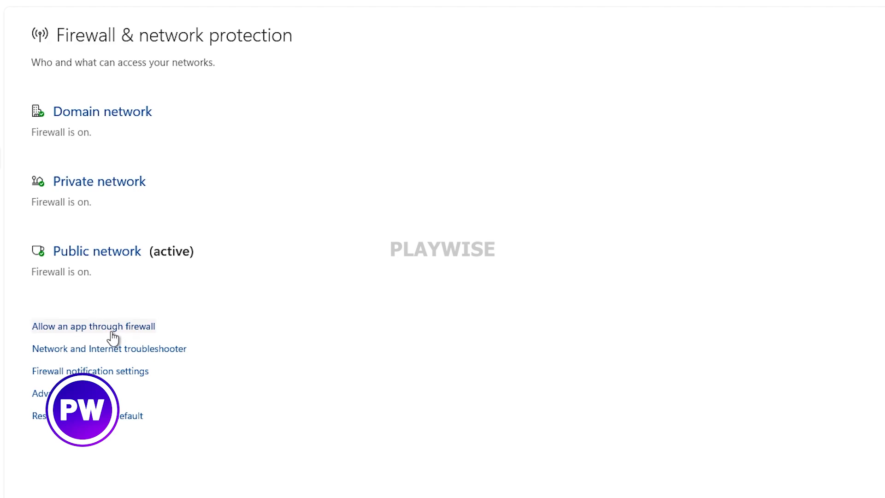
left_click(93, 326)
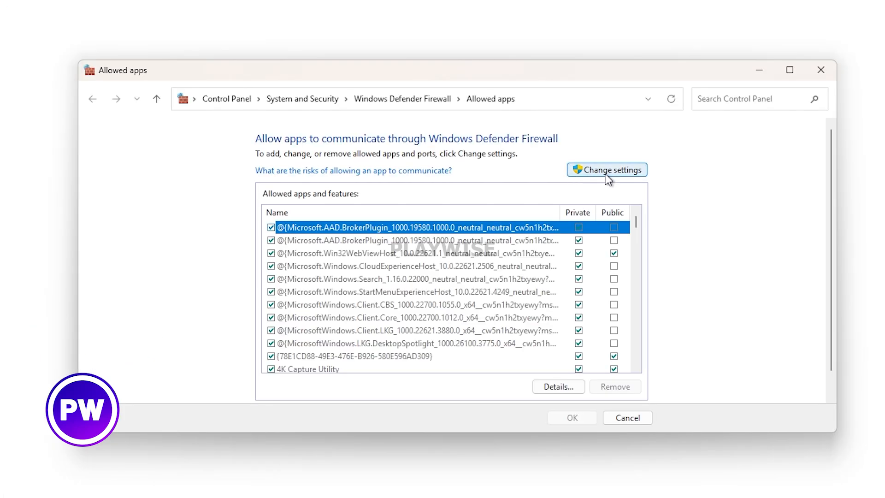
Step: Add VALORANT.exe and the ShooterGame Win64 executable as firewall exceptions, allowing VALORANT on Private networks
left_click(606, 169)
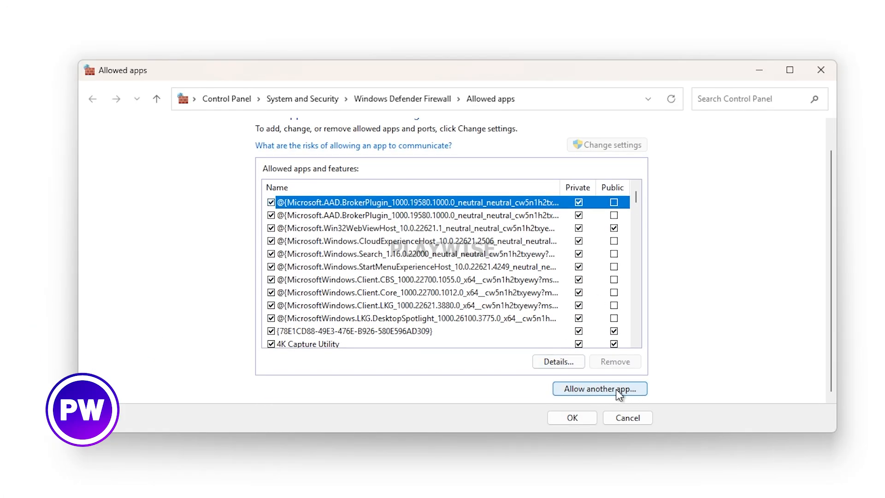
left_click(599, 388)
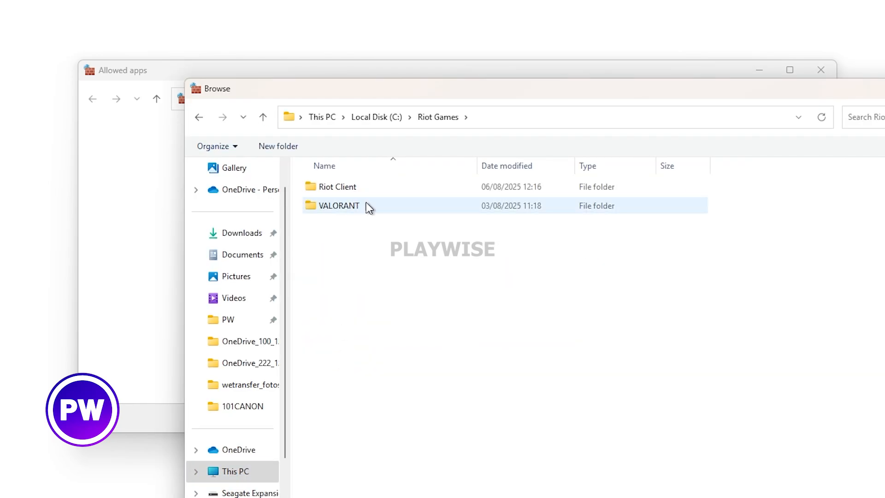
double_click(339, 205)
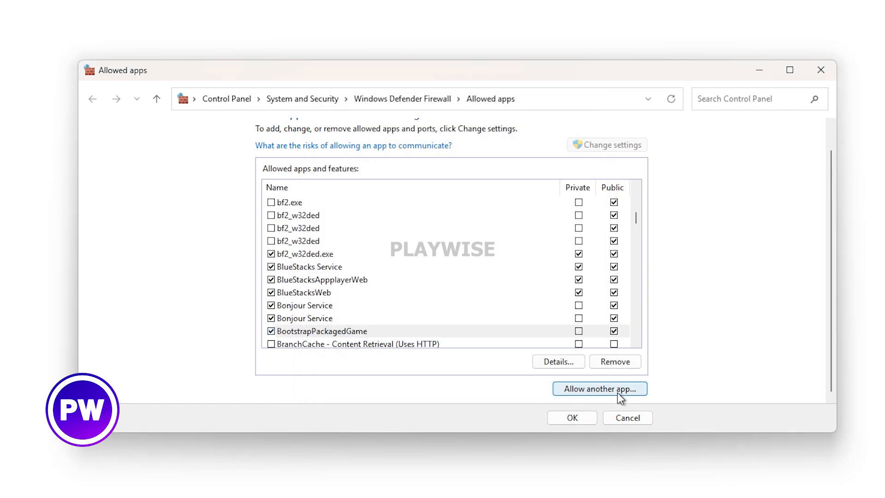
left_click(599, 388)
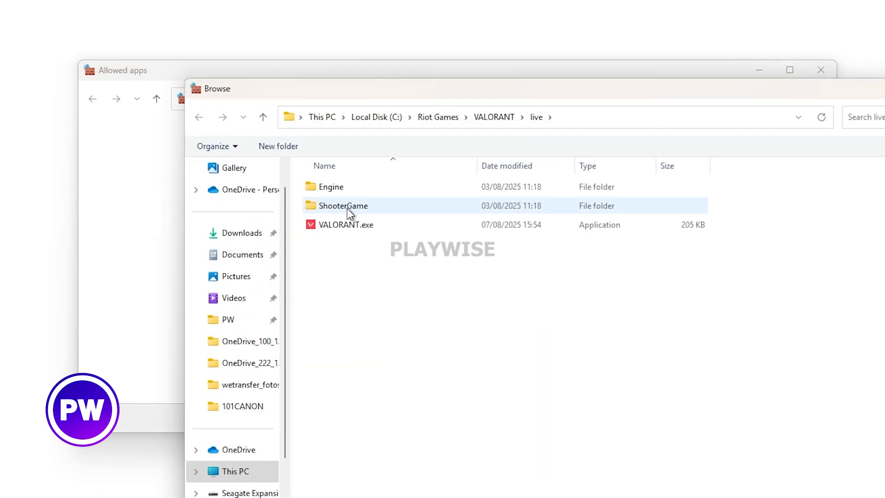
double_click(343, 206)
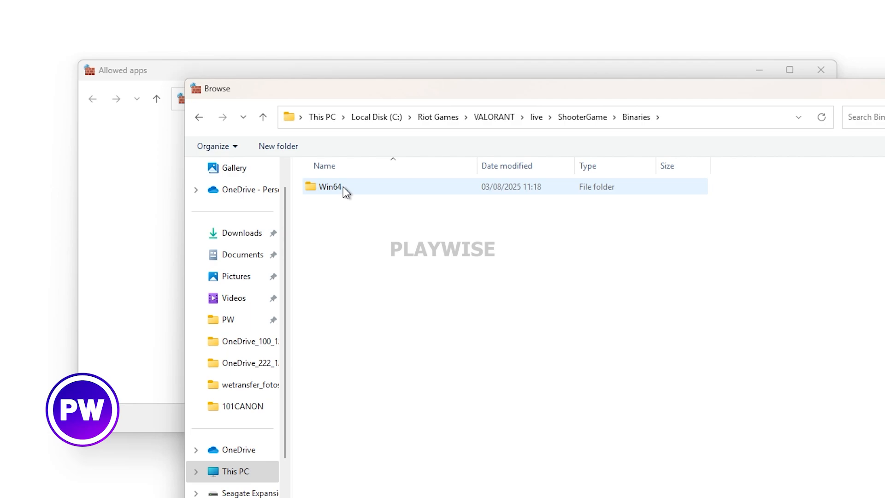
double_click(330, 186)
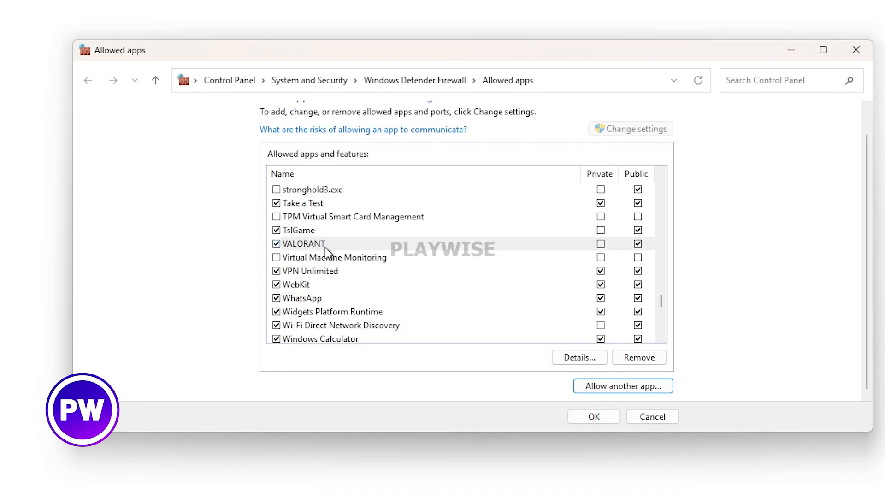
left_click(601, 244)
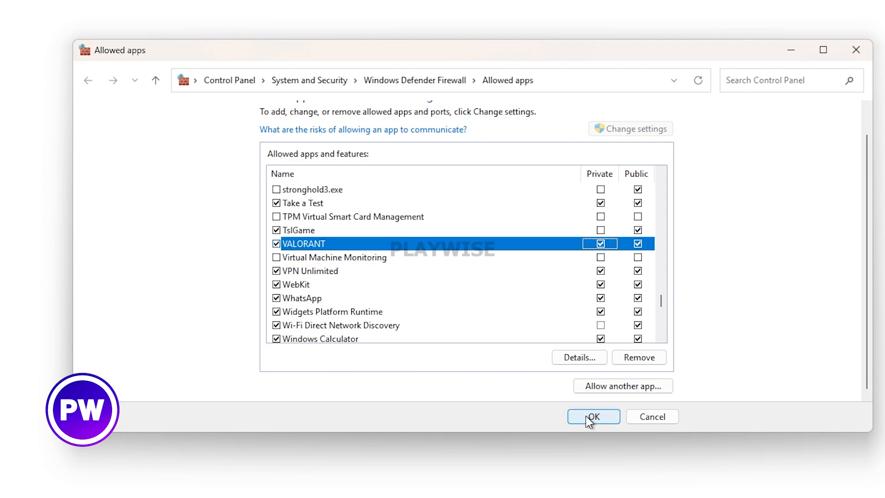
left_click(593, 417)
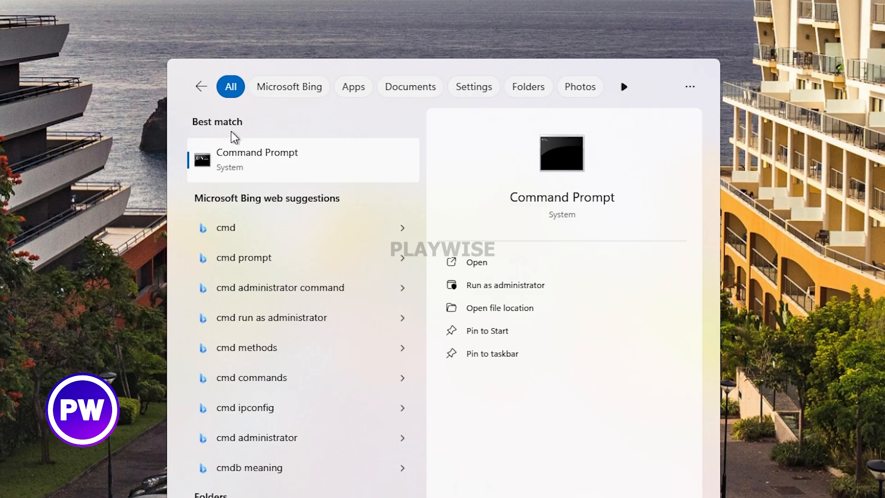
mouse_move(249, 168)
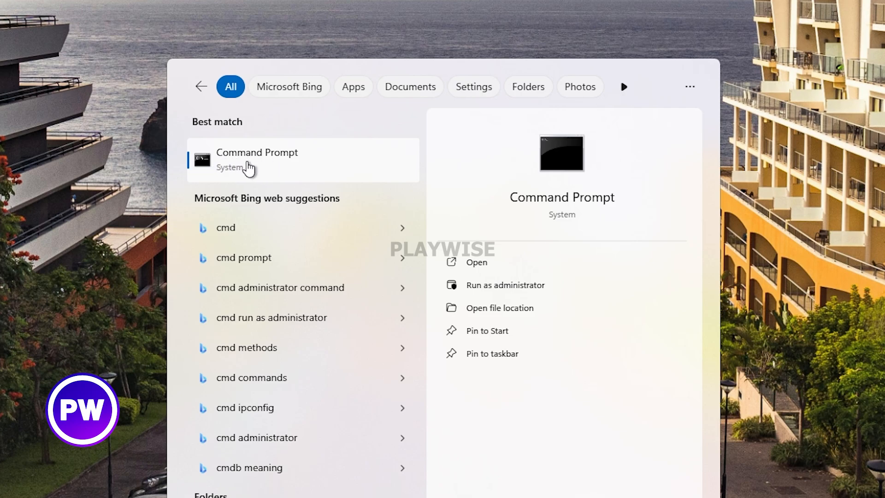
Step: In an administrator Command Prompt, run sc delete vgc and sc delete vgk
right_click(257, 160)
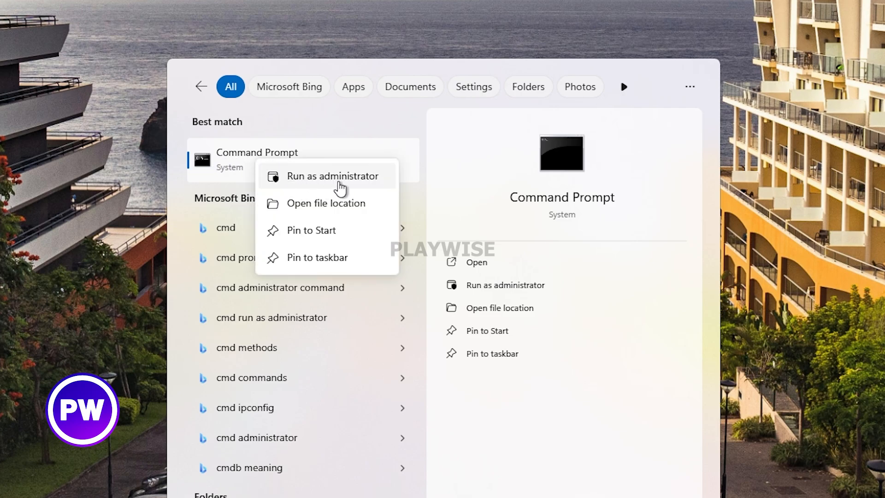
left_click(335, 175)
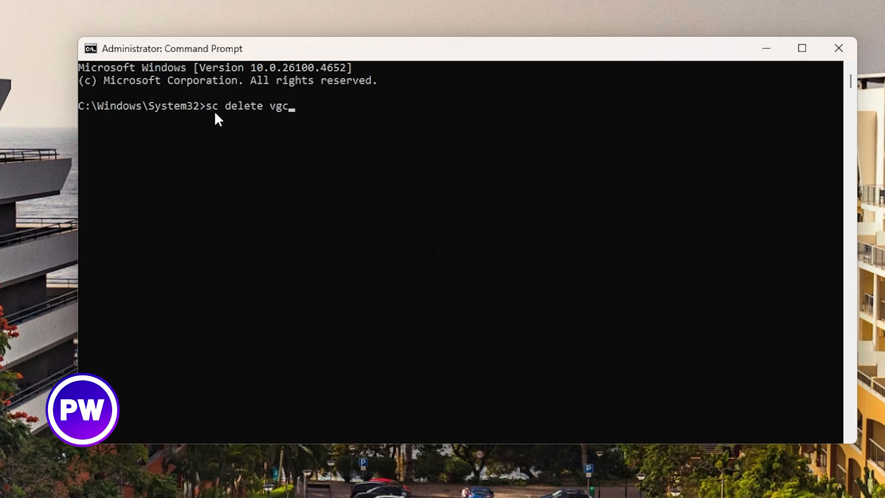
mouse_move(291, 118)
type("sc delete vgk")
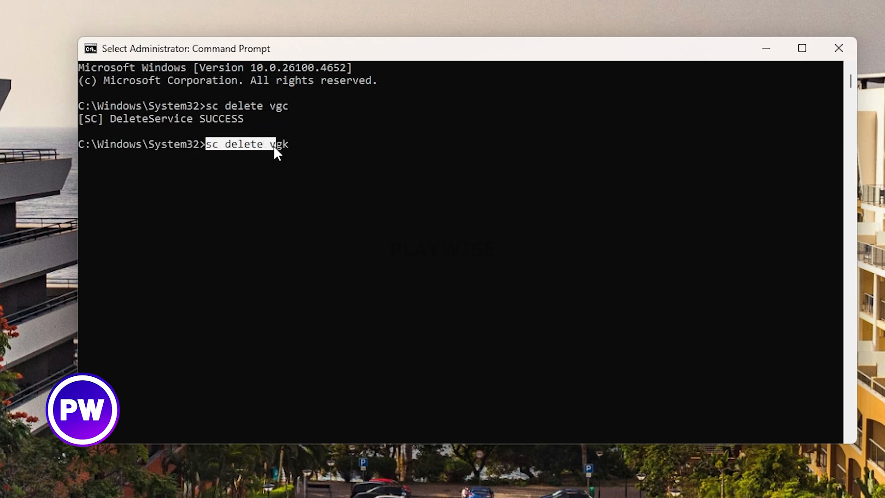
key("Return")
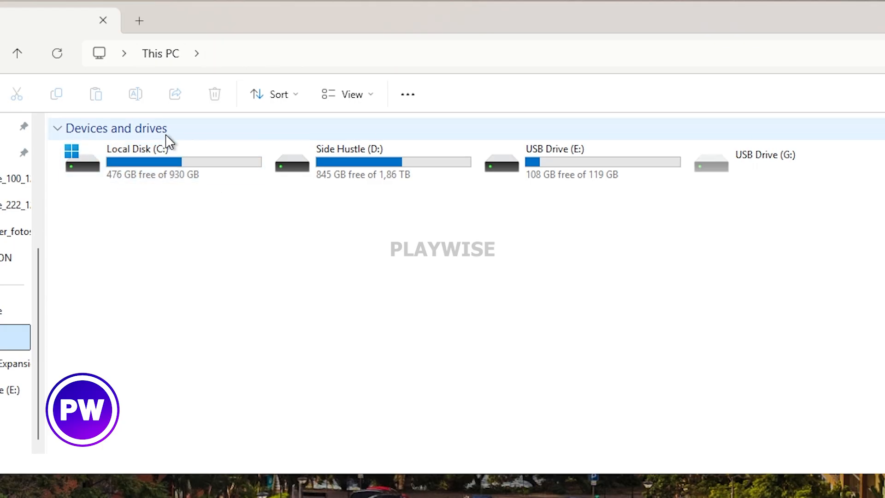
Step: Navigate to C:\Program Files and bring up the Riot Vanguard folder's Delete option
double_click(133, 149)
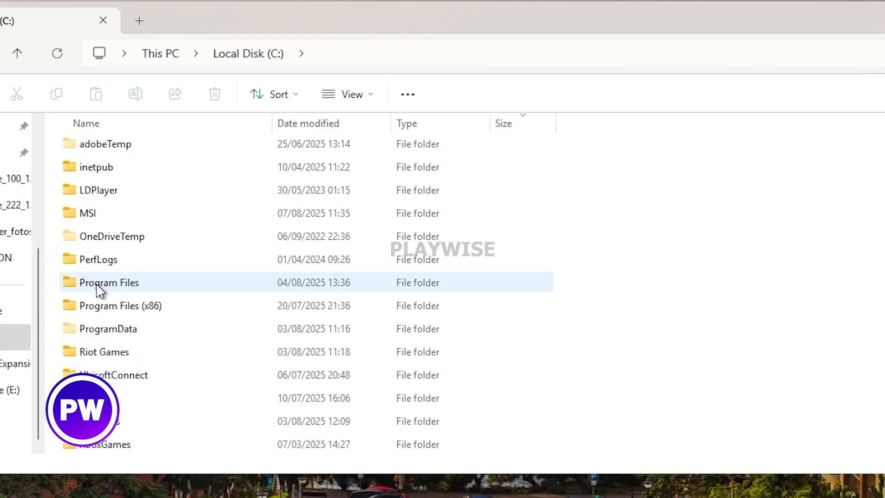
double_click(108, 282)
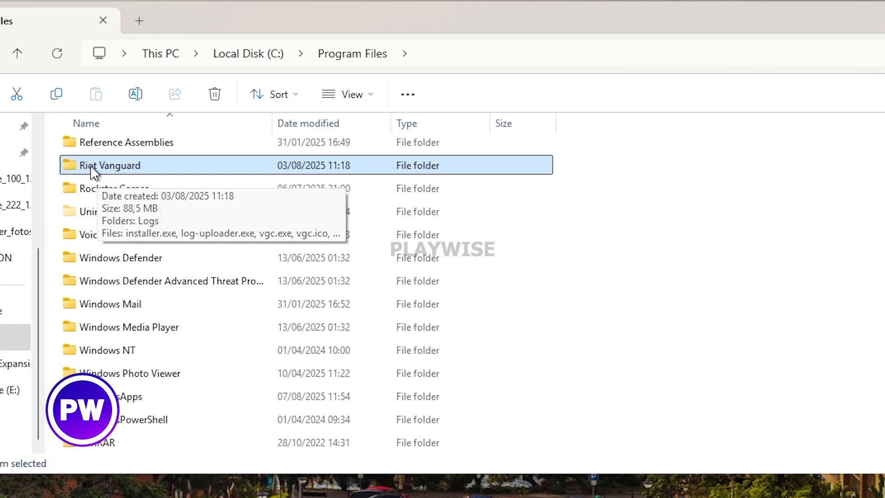
right_click(110, 165)
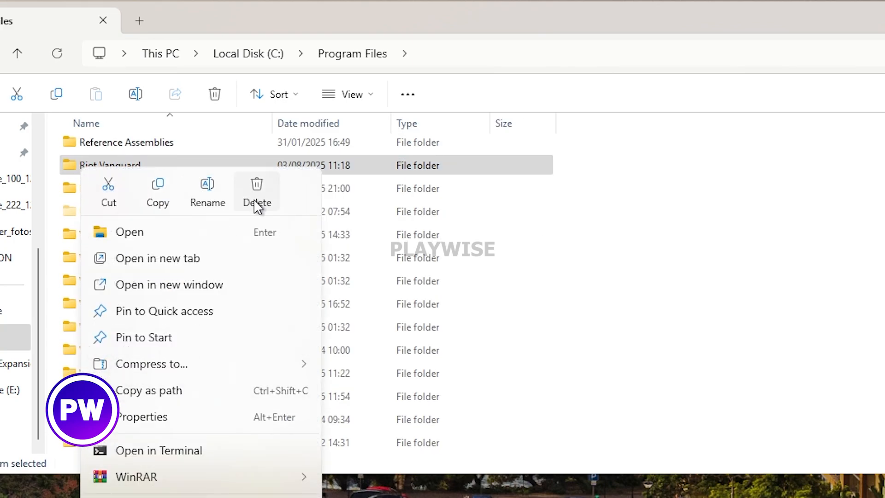